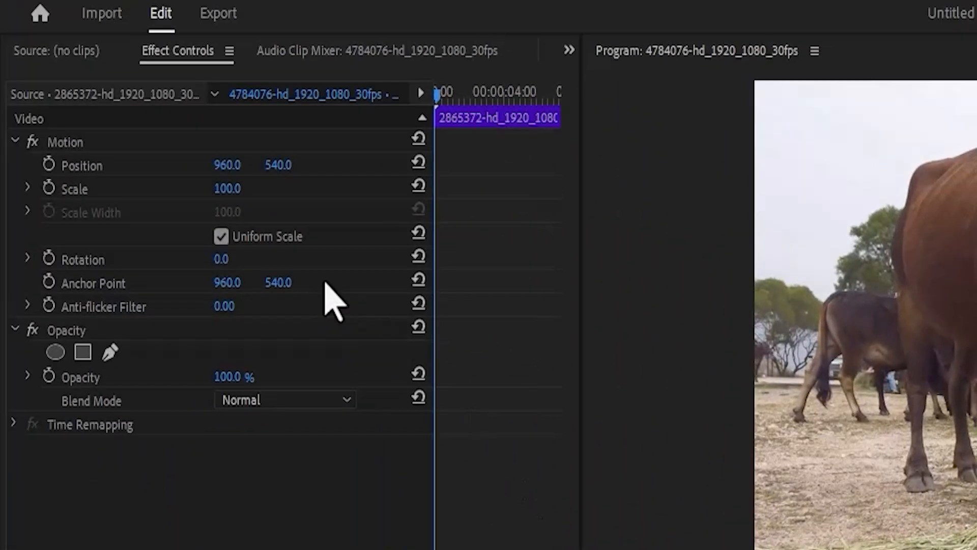
mouse_move(393, 162)
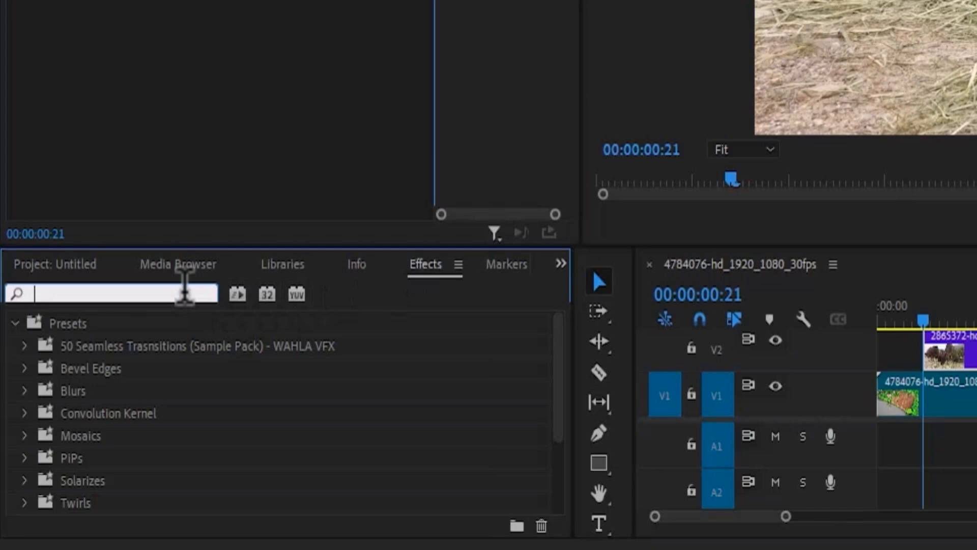
Search the Effects panel for 'gradient w' to find the Gradient Wipe effect.
text(gradient w)
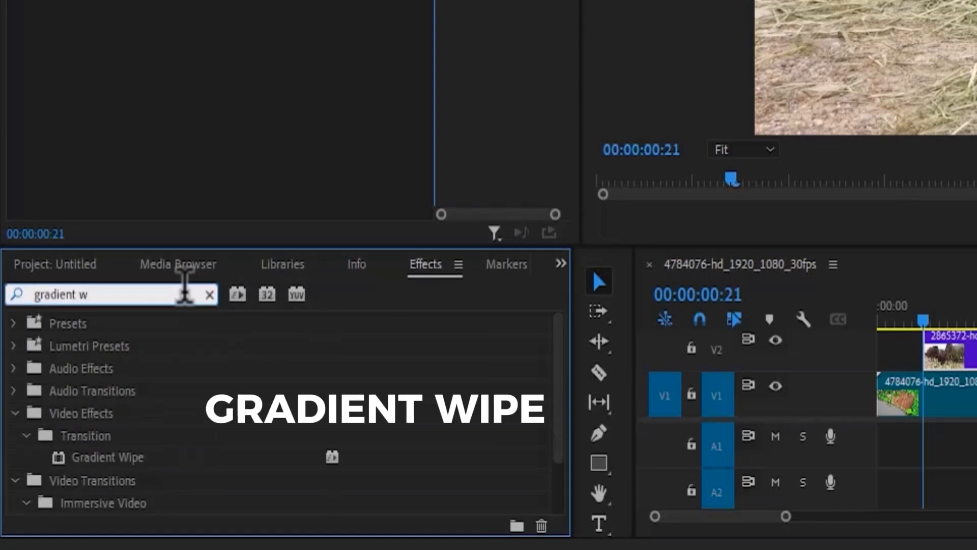
mouse_move(76, 461)
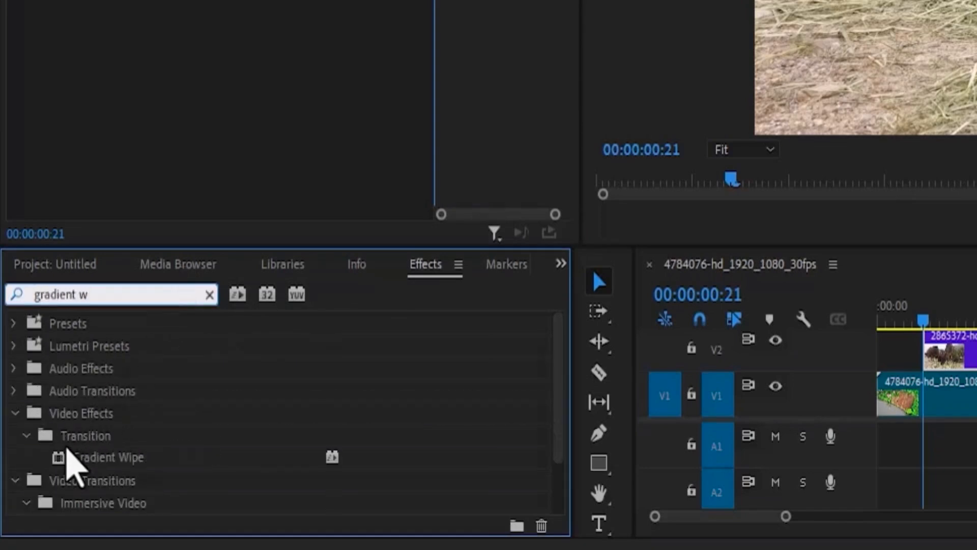
mouse_move(131, 487)
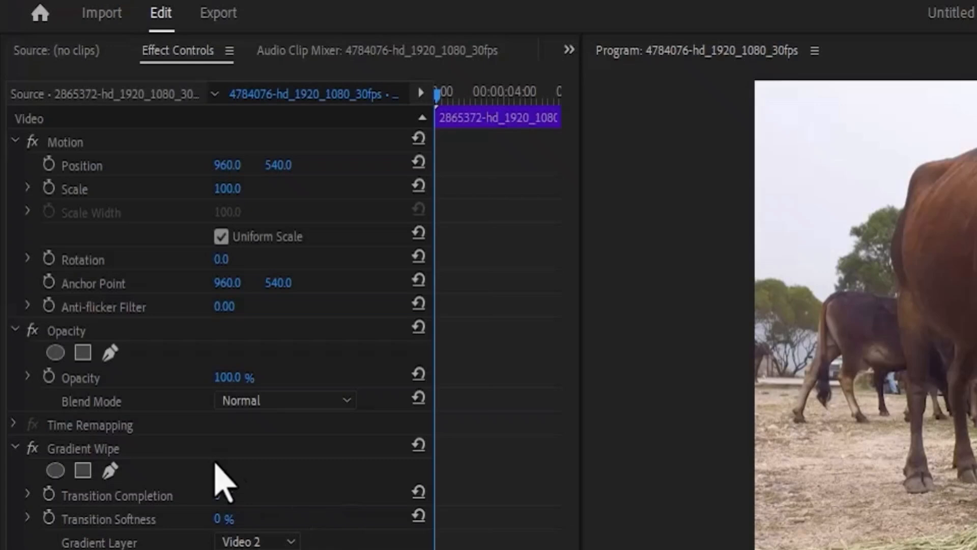
Enable Transition Completion keyframing and set its first keyframe to 100%.
click(81, 448)
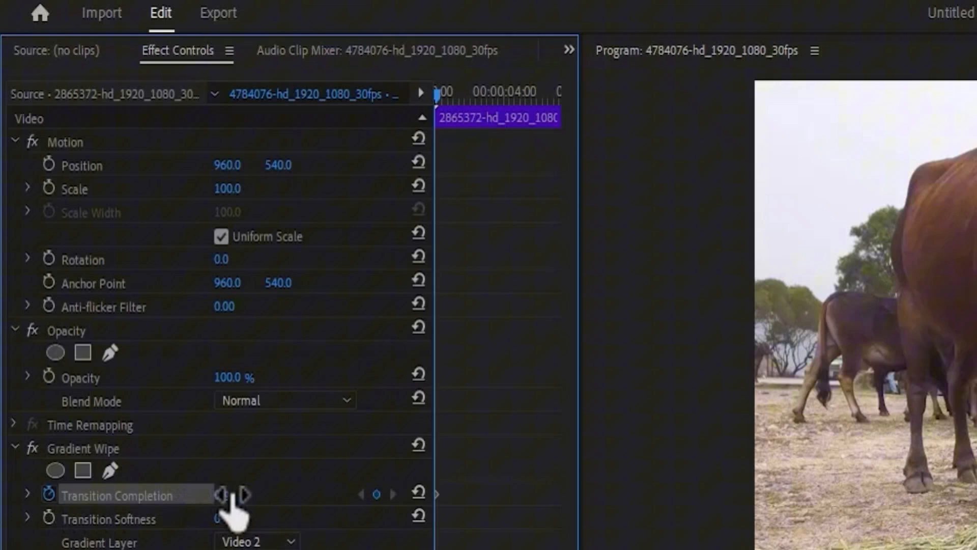
click(243, 495)
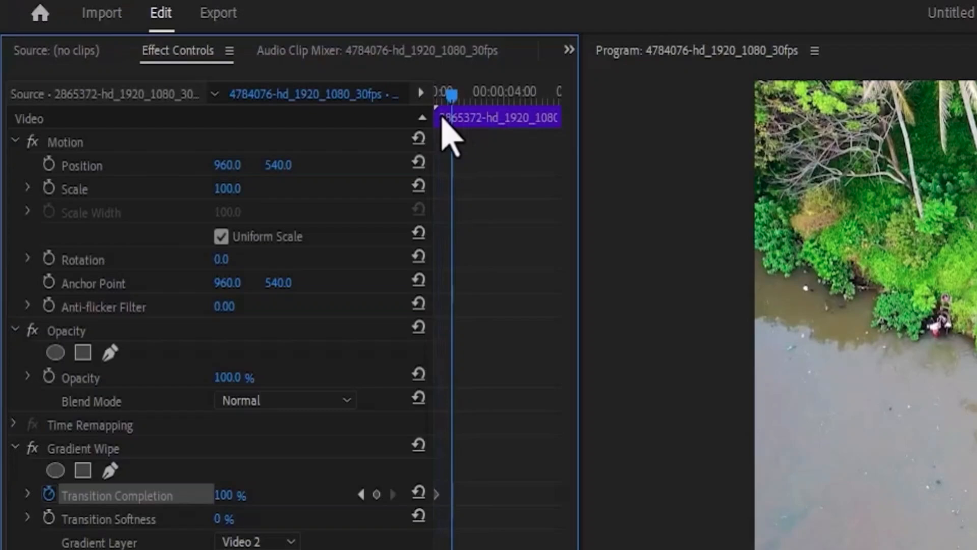
double_click(230, 495)
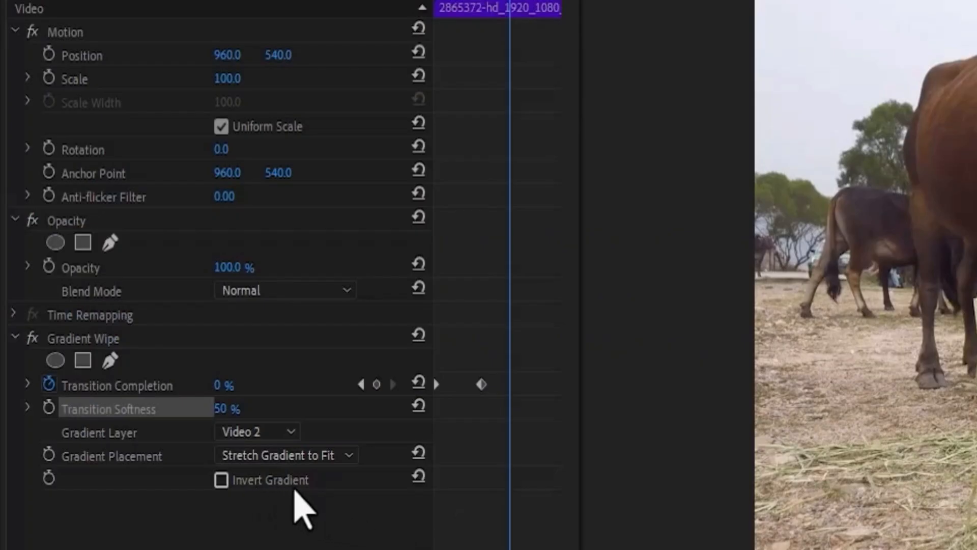
Enable Invert Gradient on the Gradient Wipe effect.
click(221, 479)
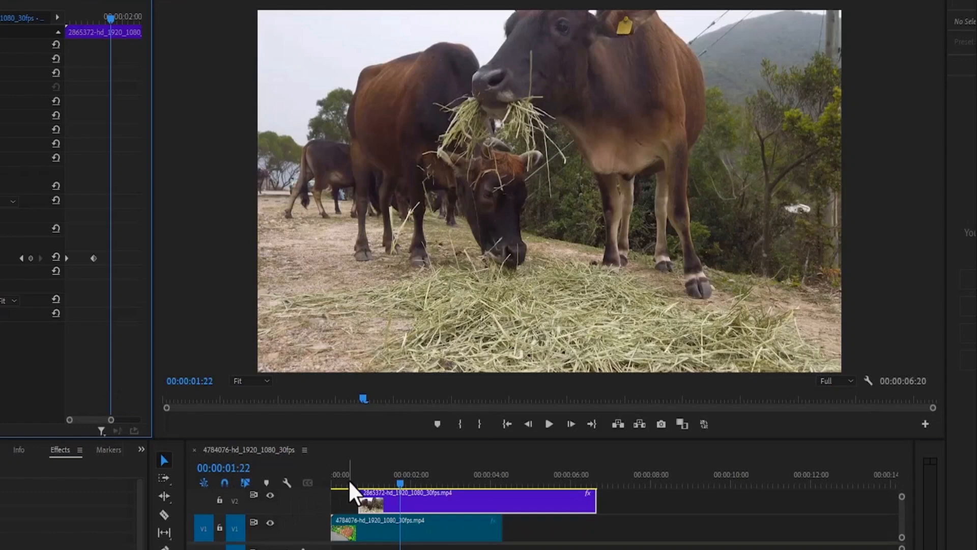
click(548, 423)
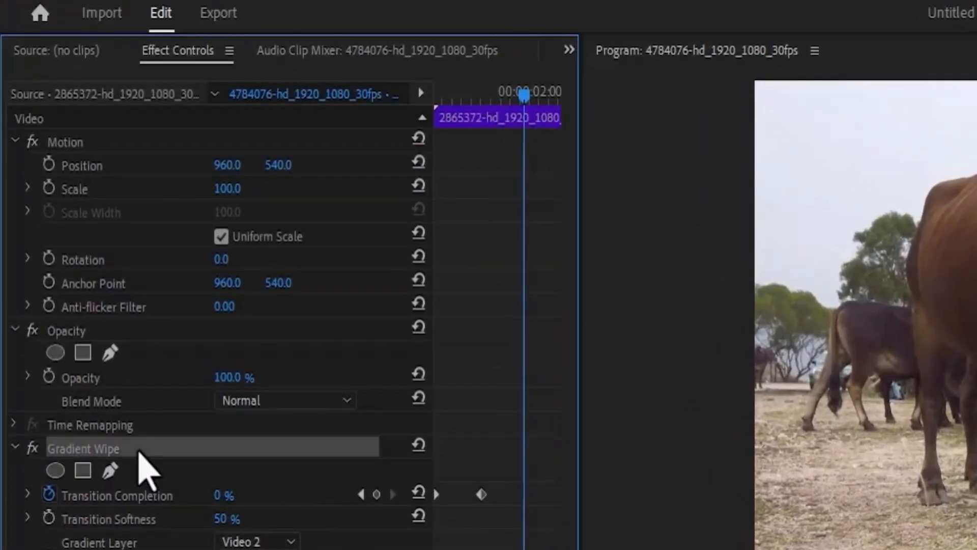
Save the Gradient Wipe as a preset anchored to the clip's in point.
right_click(82, 448)
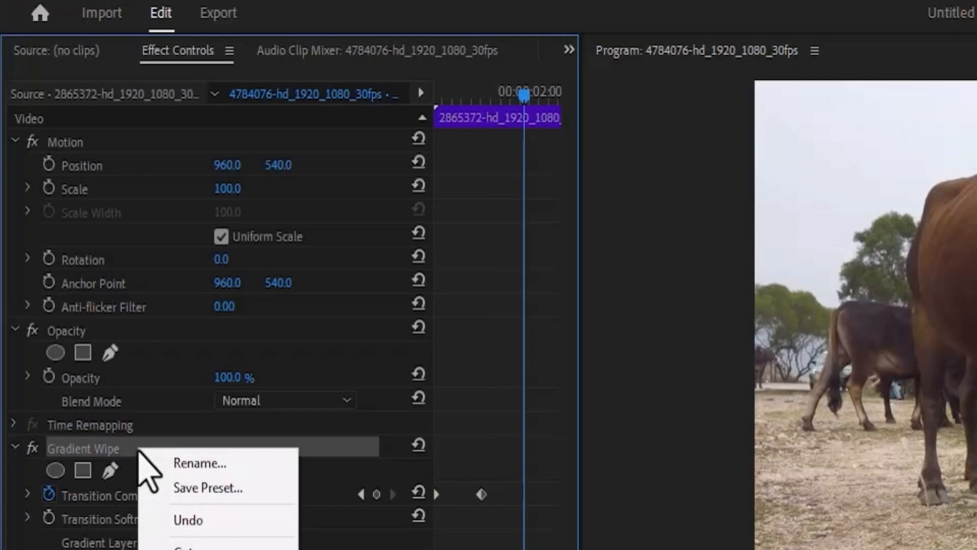
click(207, 487)
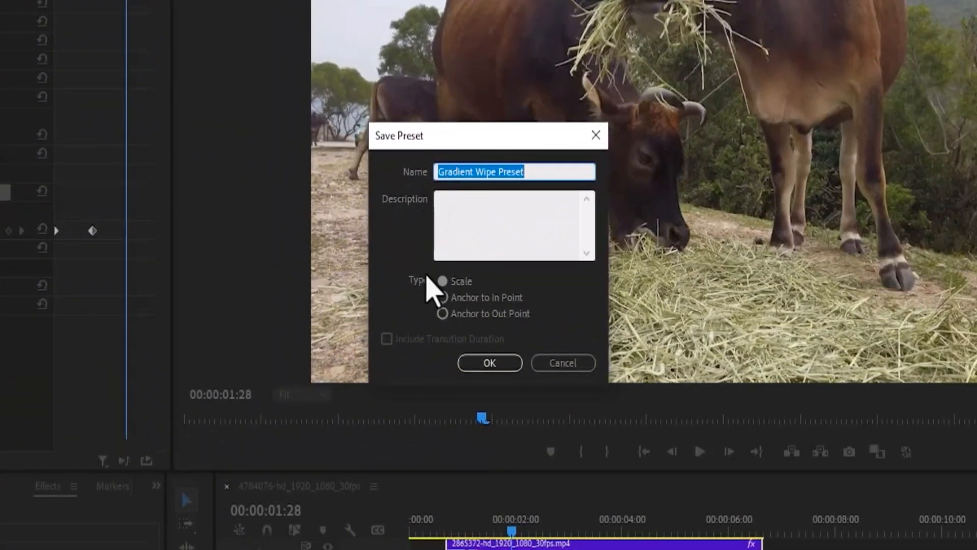
mouse_move(444, 309)
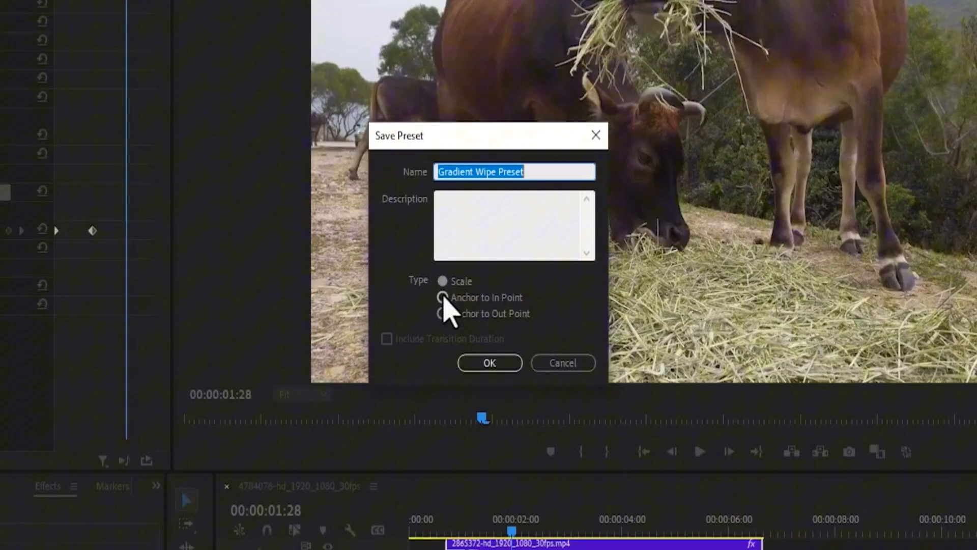
click(442, 298)
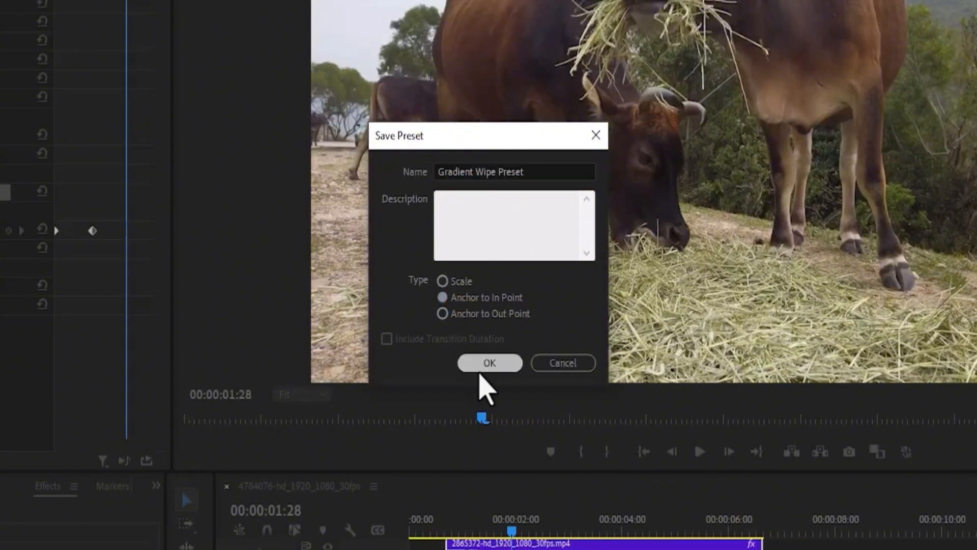
click(490, 362)
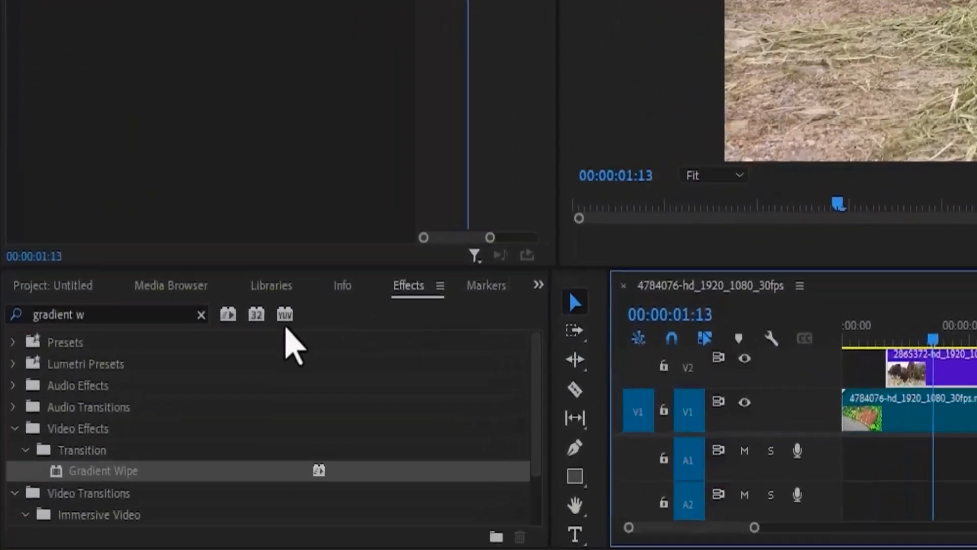
Clear the effects search and expand the Presets folder.
click(200, 314)
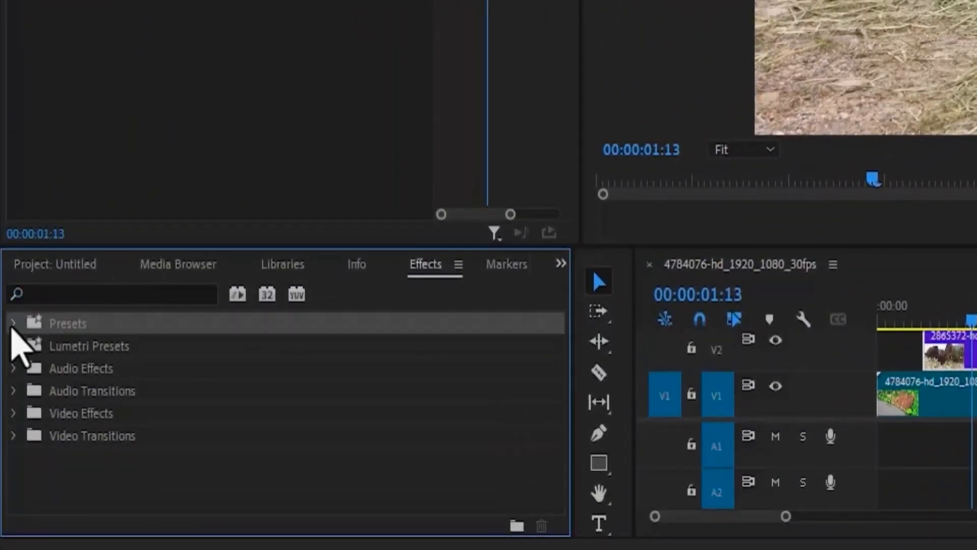
click(13, 322)
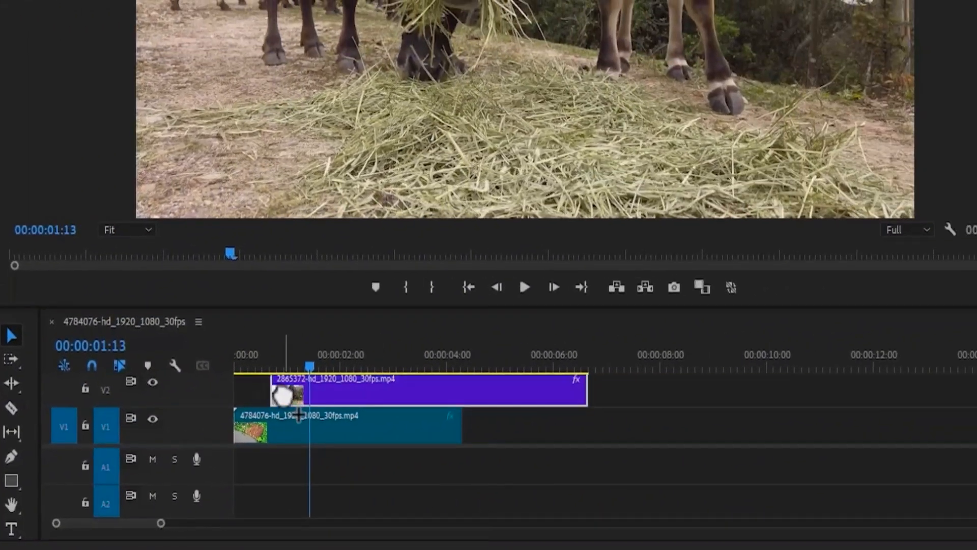
Select the upper clip with Gradient Wipe Preset and toggle Invert Gradient.
click(525, 287)
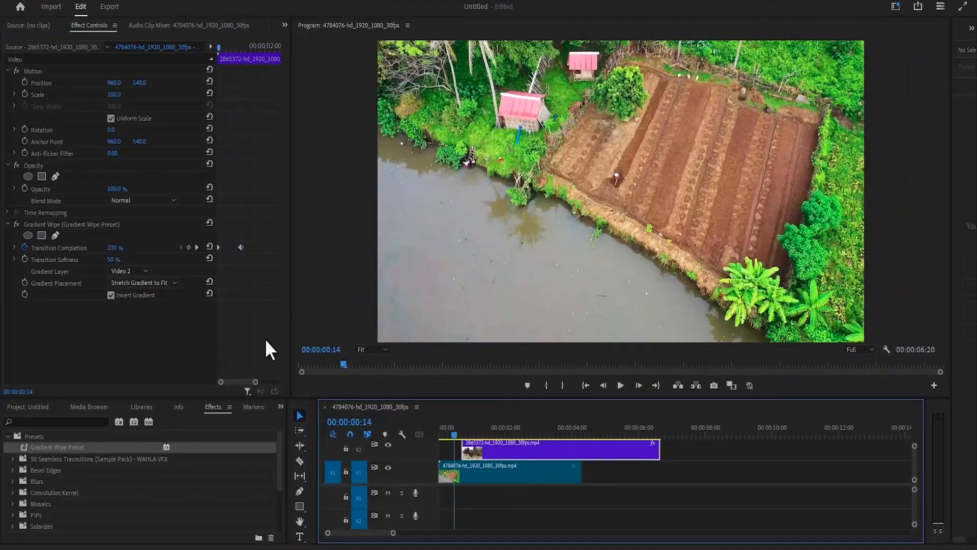
click(111, 295)
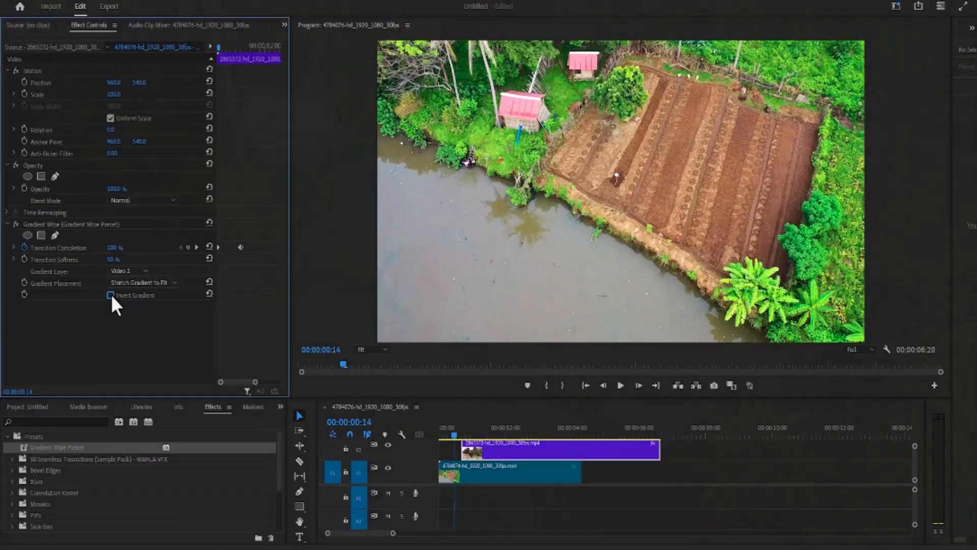